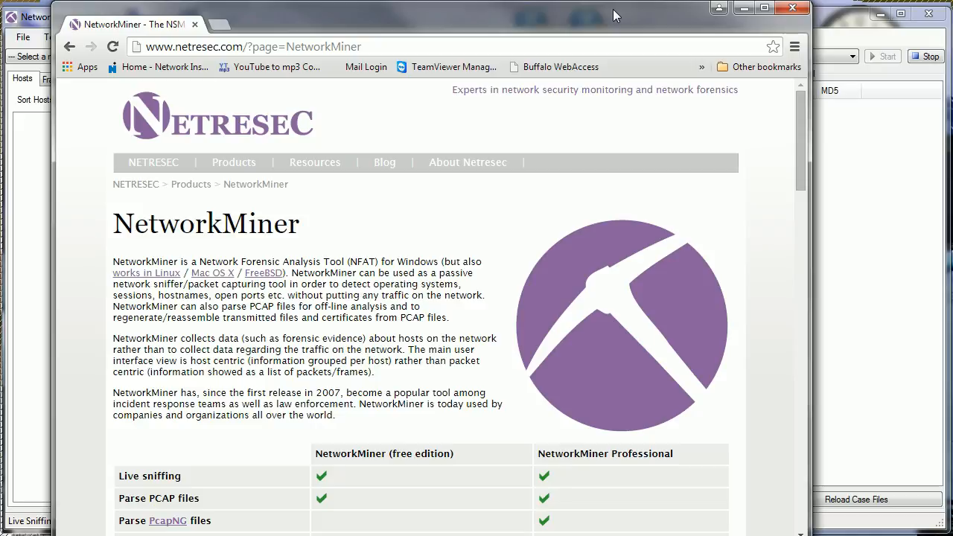
pyautogui.moveTo(788, 180)
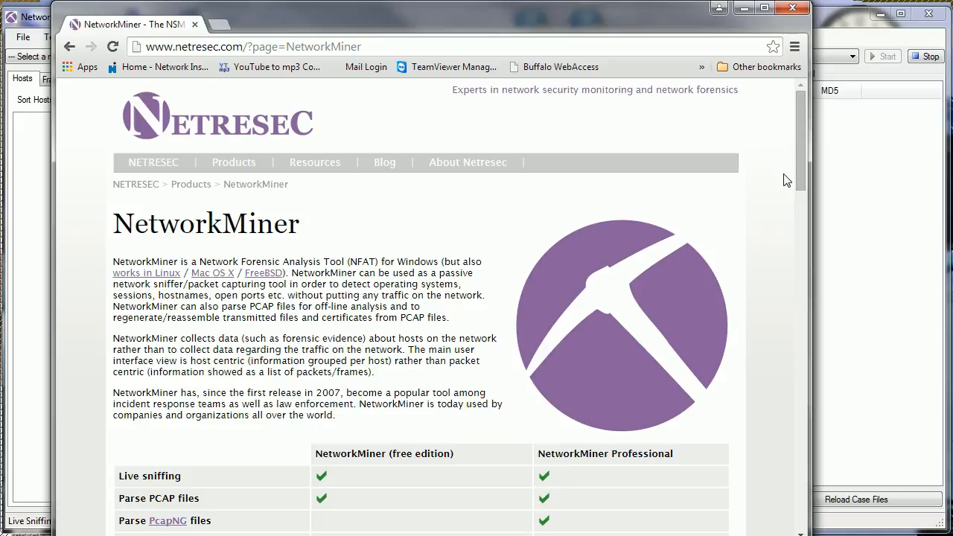
# Step: List NetworkMiner's available network adapters, then bring up the File menu
pyautogui.scroll(-3)
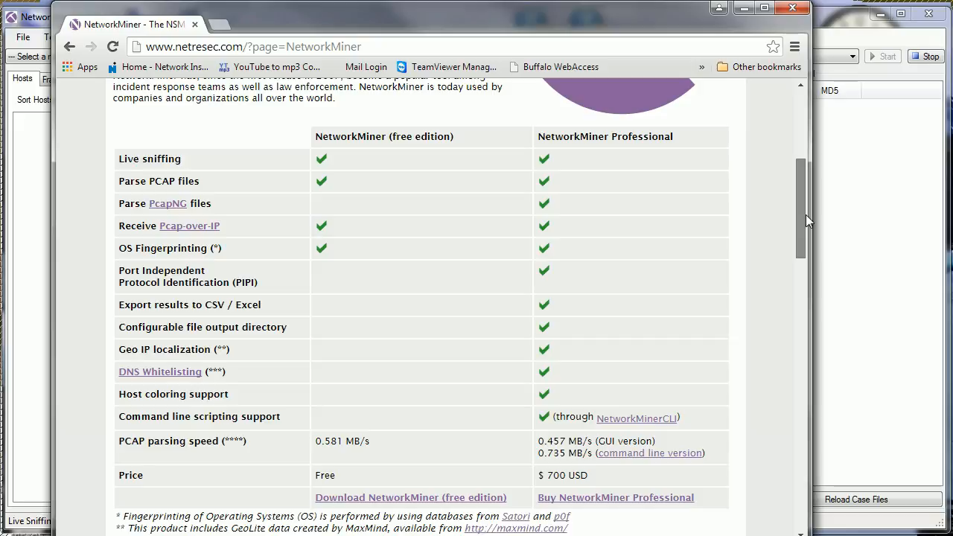
pyautogui.scroll(-3)
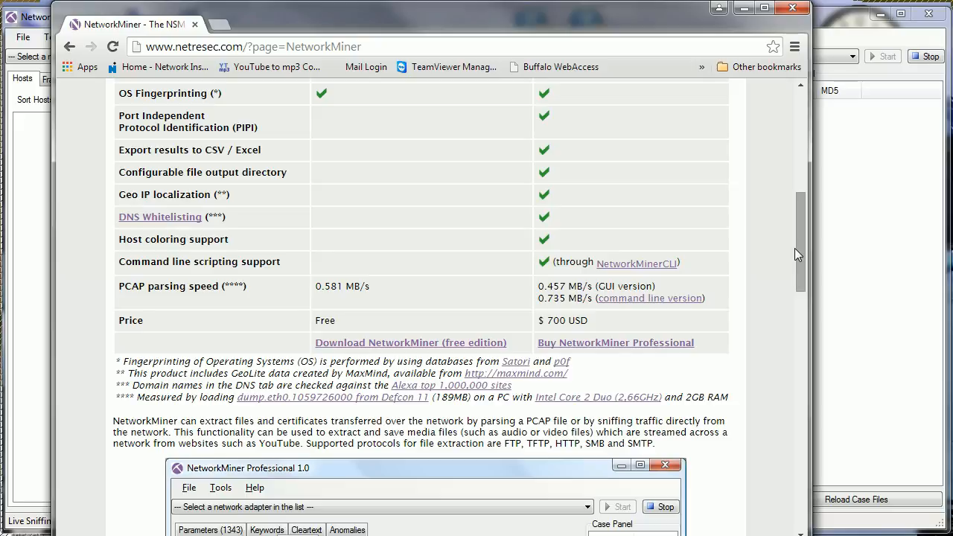
pyautogui.moveTo(260, 303)
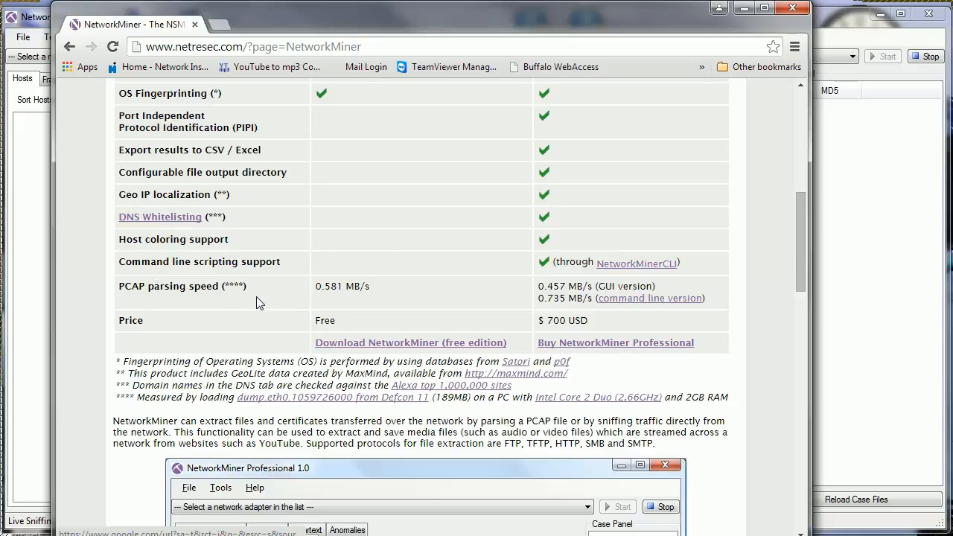
pyautogui.moveTo(151, 189)
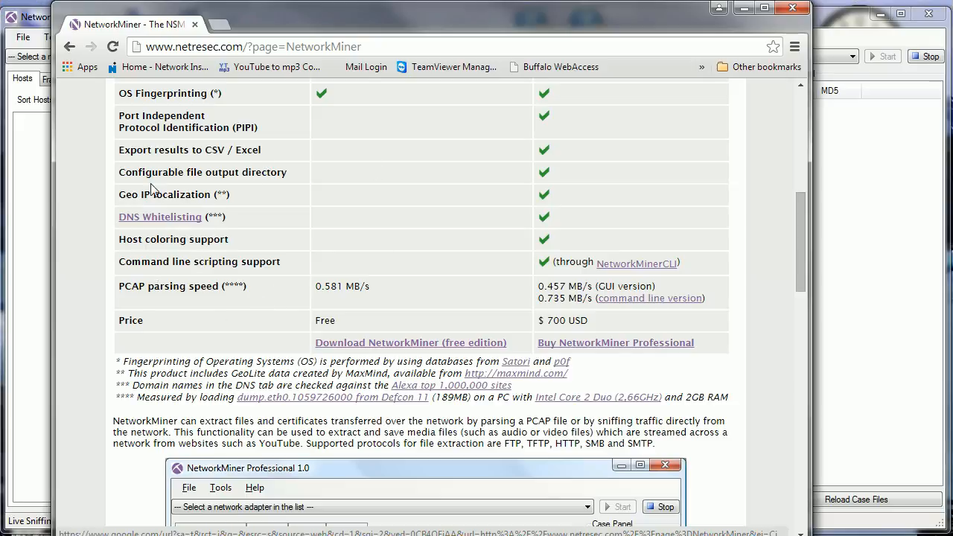
pyautogui.moveTo(263, 155)
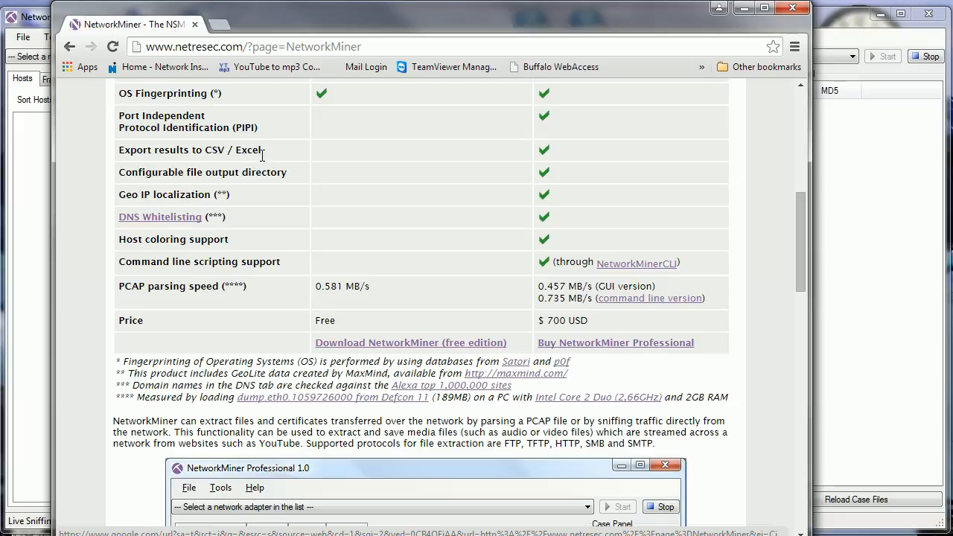
pyautogui.moveTo(232, 192)
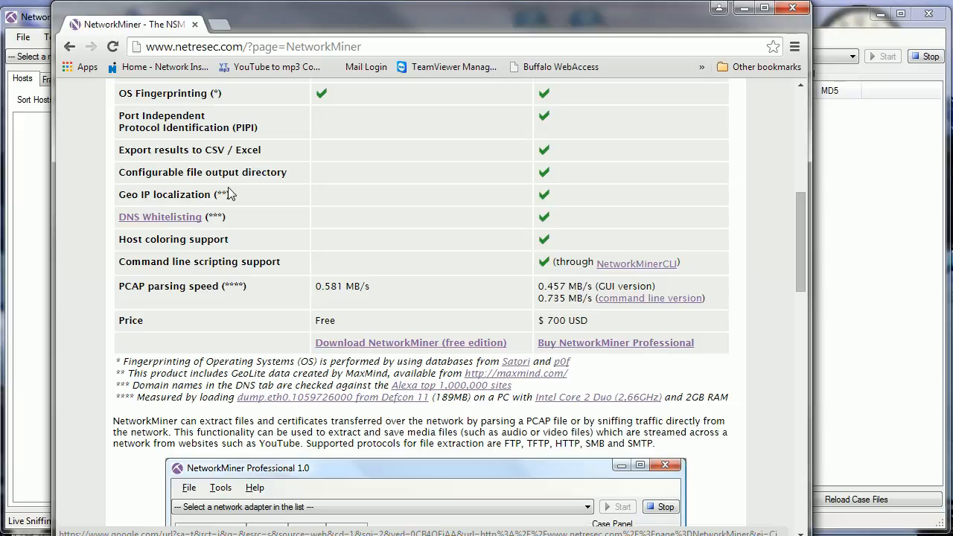
pyautogui.moveTo(179, 207)
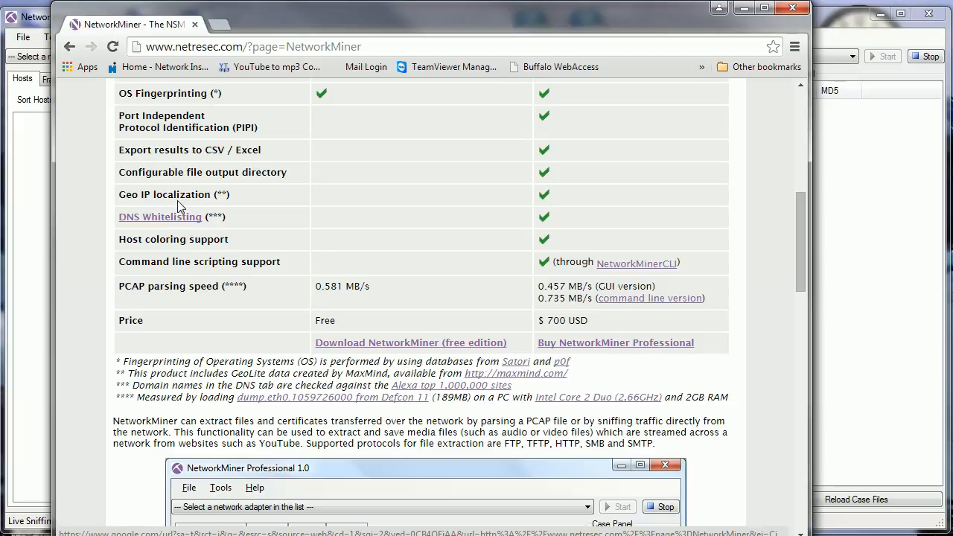
pyautogui.moveTo(437, 210)
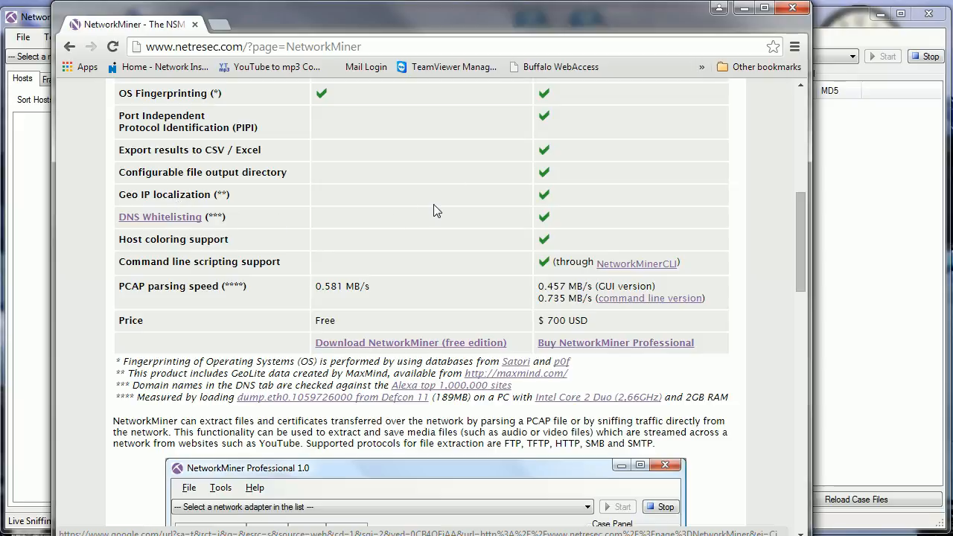
pyautogui.moveTo(837, 282)
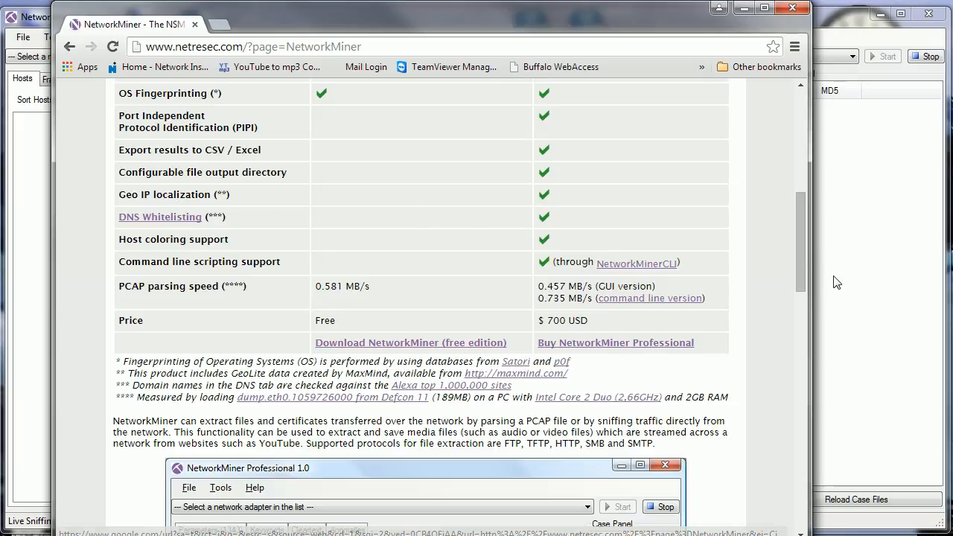
pyautogui.scroll(3)
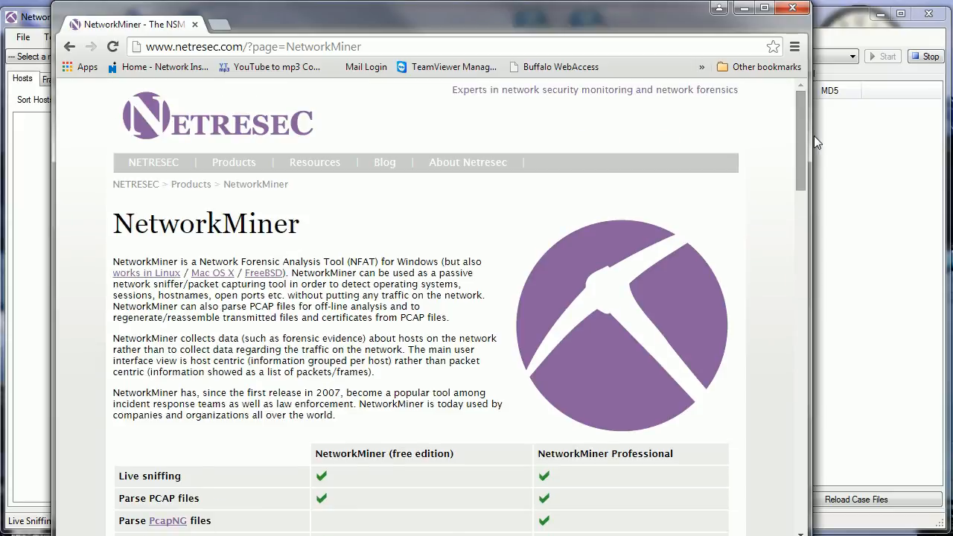
pyautogui.moveTo(547, 26)
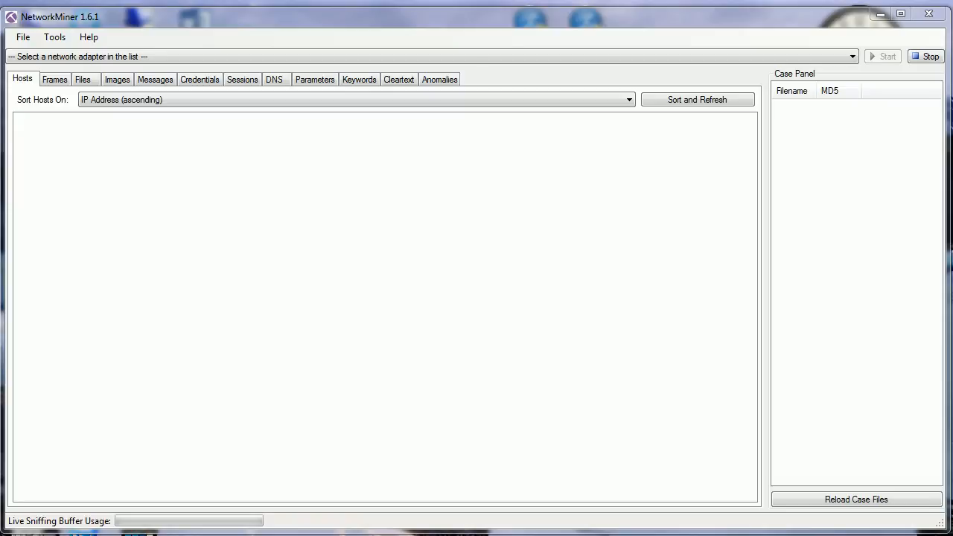
pyautogui.moveTo(755, 105)
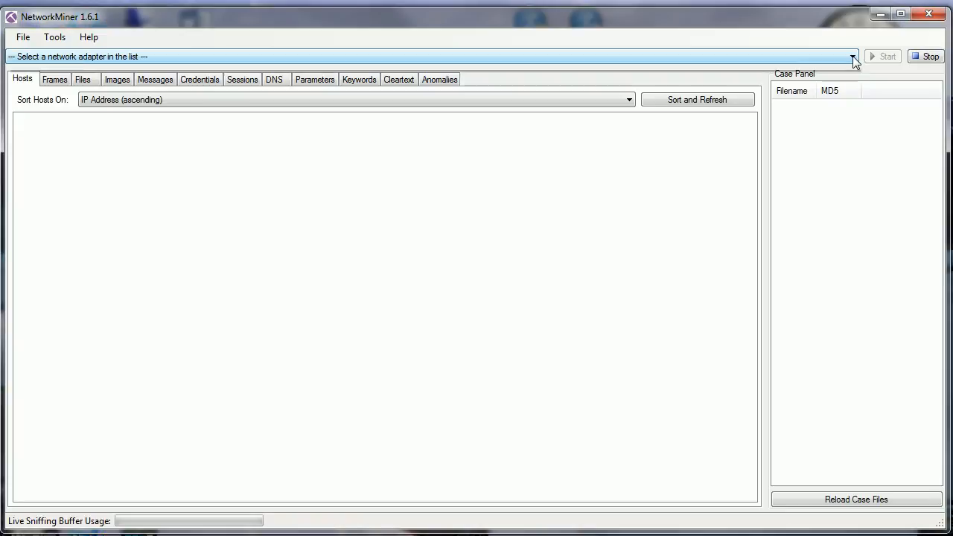
pyautogui.click(852, 56)
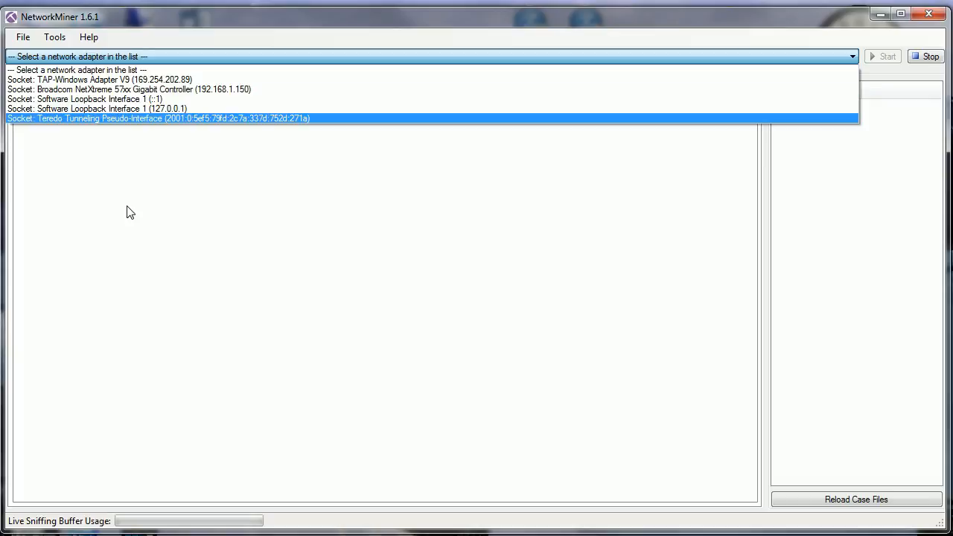
pyautogui.moveTo(330, 338)
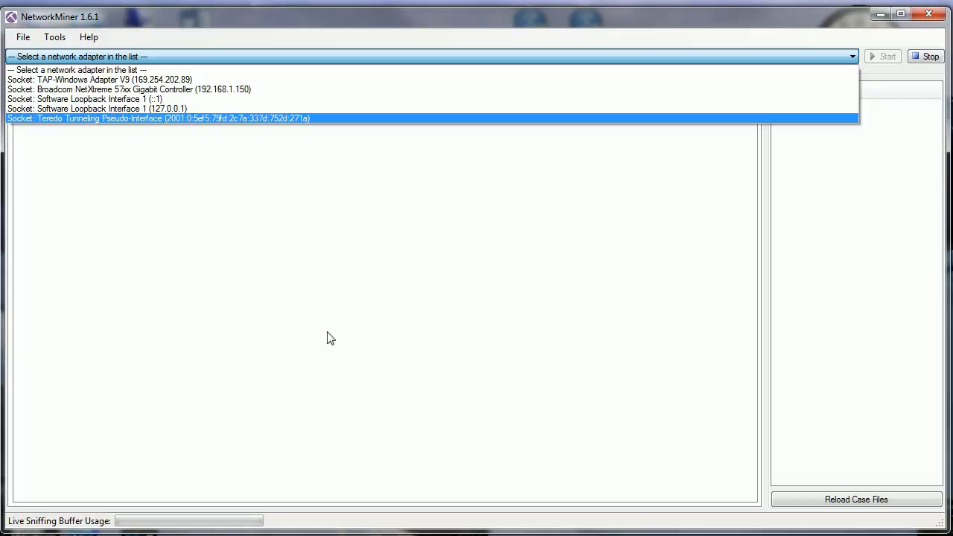
pyautogui.click(23, 37)
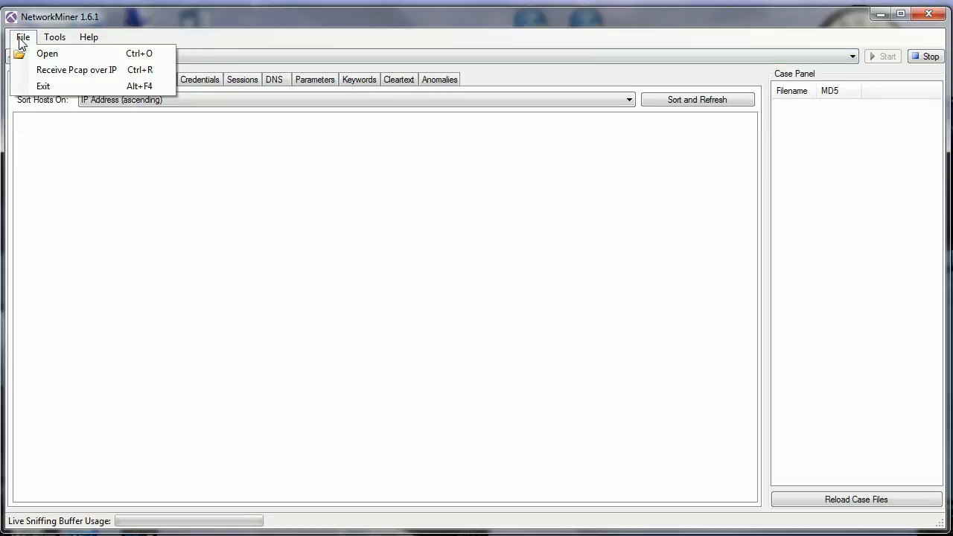
# Step: Open the application troubleshooting capture from the ENCAP folder
pyautogui.click(47, 53)
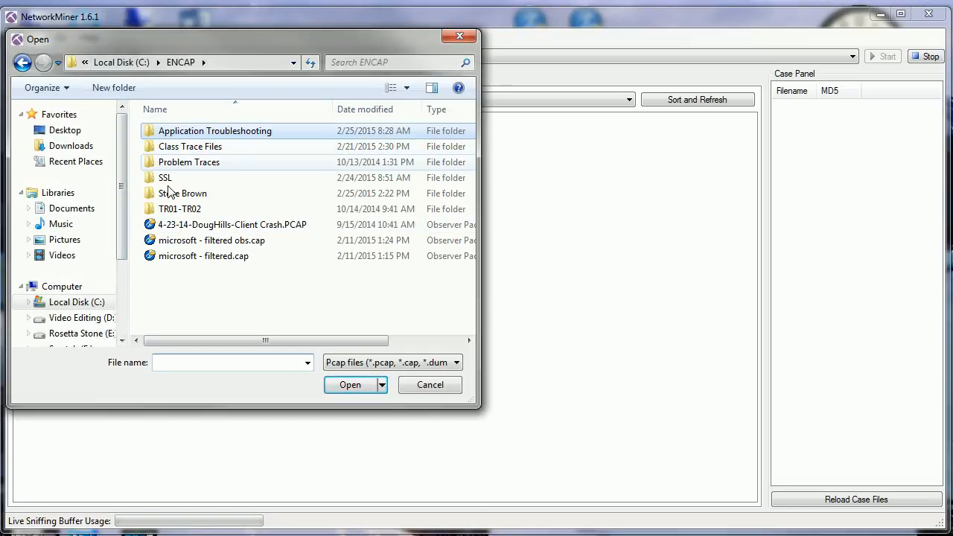
pyautogui.click(349, 385)
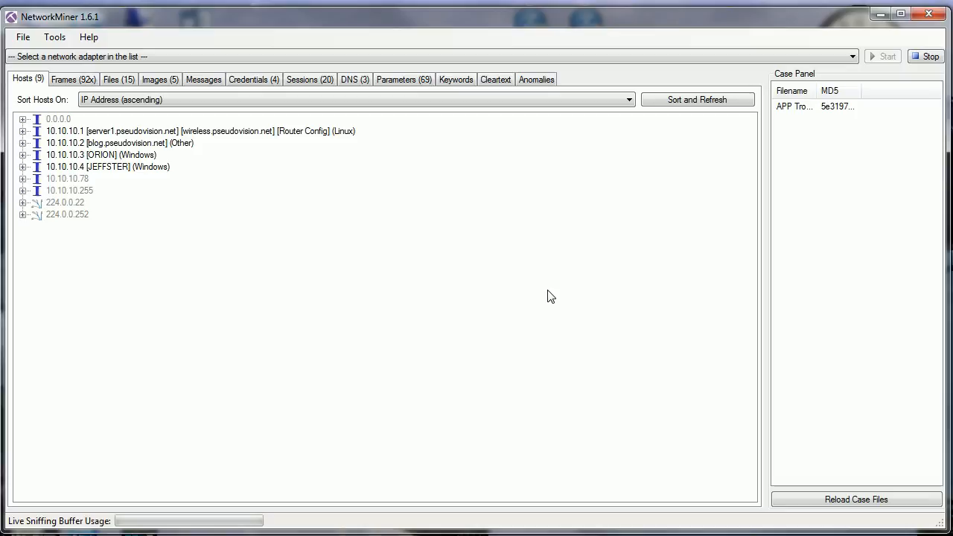
pyautogui.moveTo(372, 334)
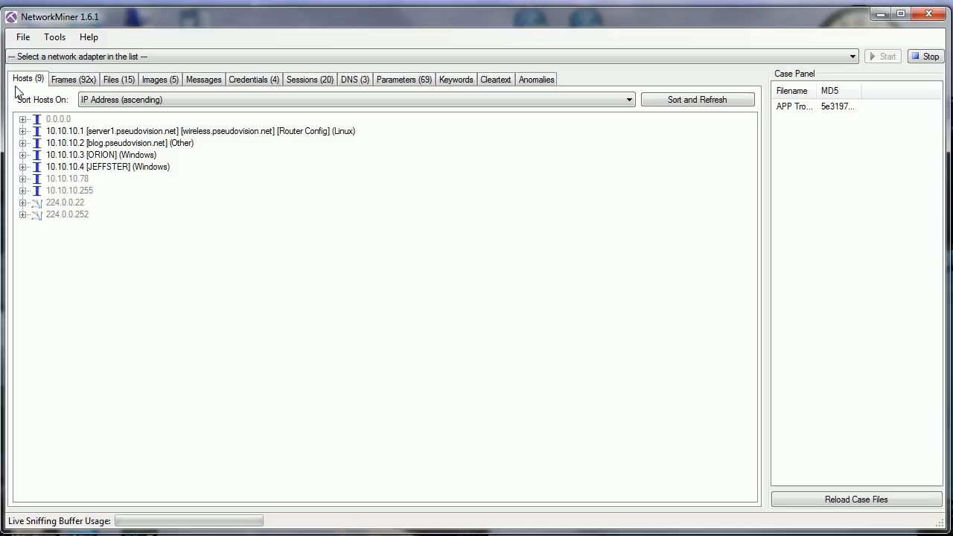
pyautogui.moveTo(93, 143)
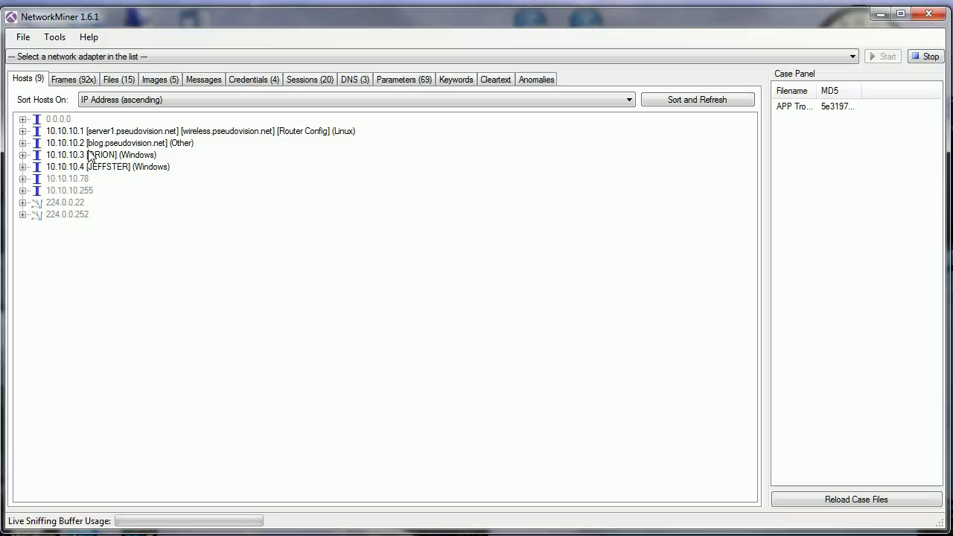
pyautogui.moveTo(188, 151)
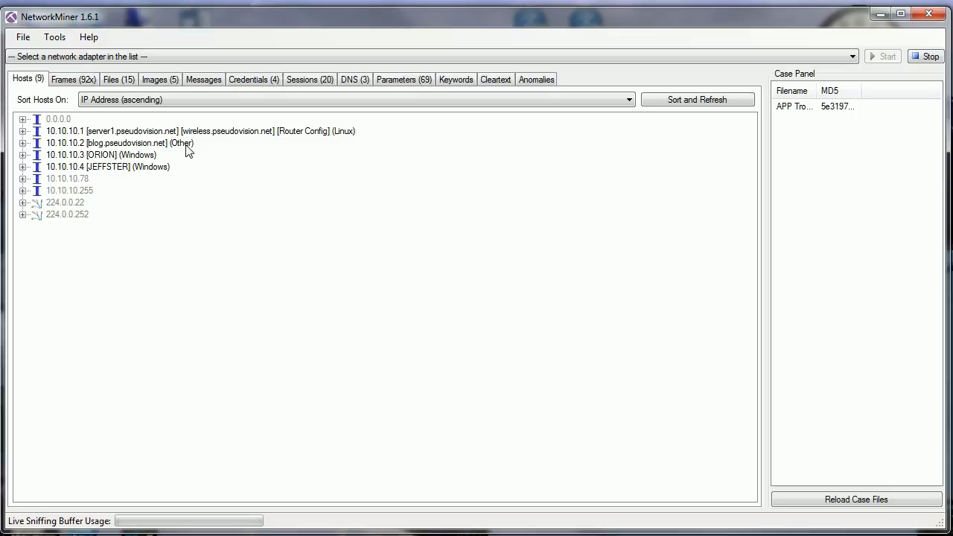
pyautogui.moveTo(116, 176)
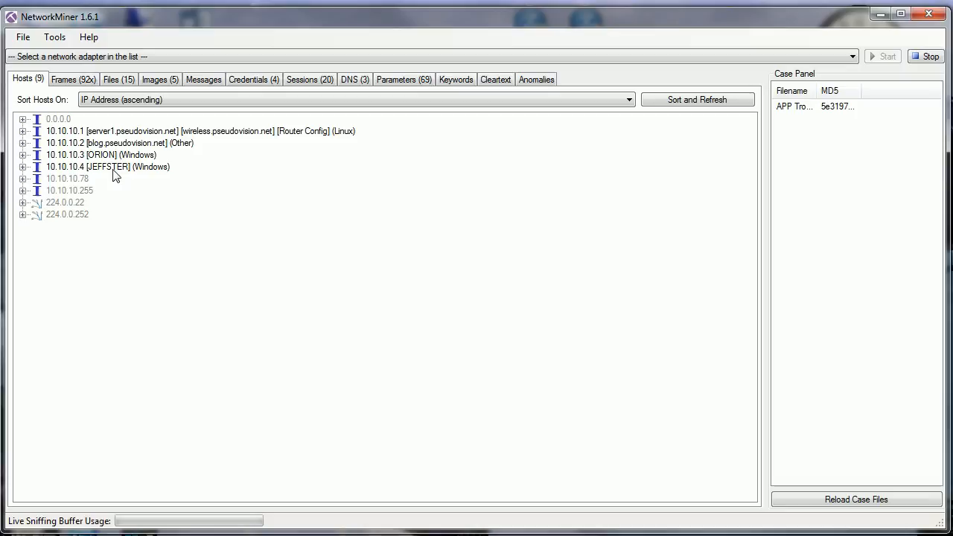
pyautogui.moveTo(107, 179)
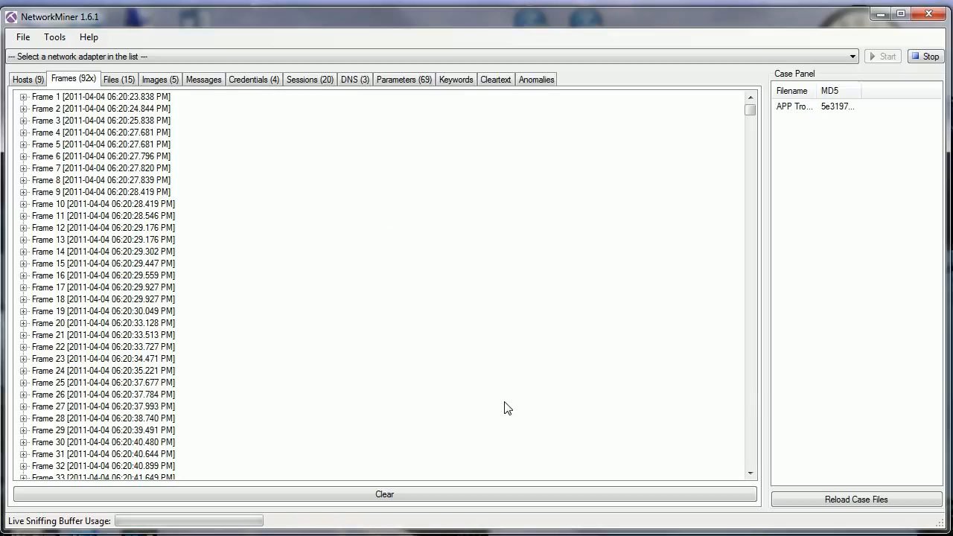
pyautogui.moveTo(25, 104)
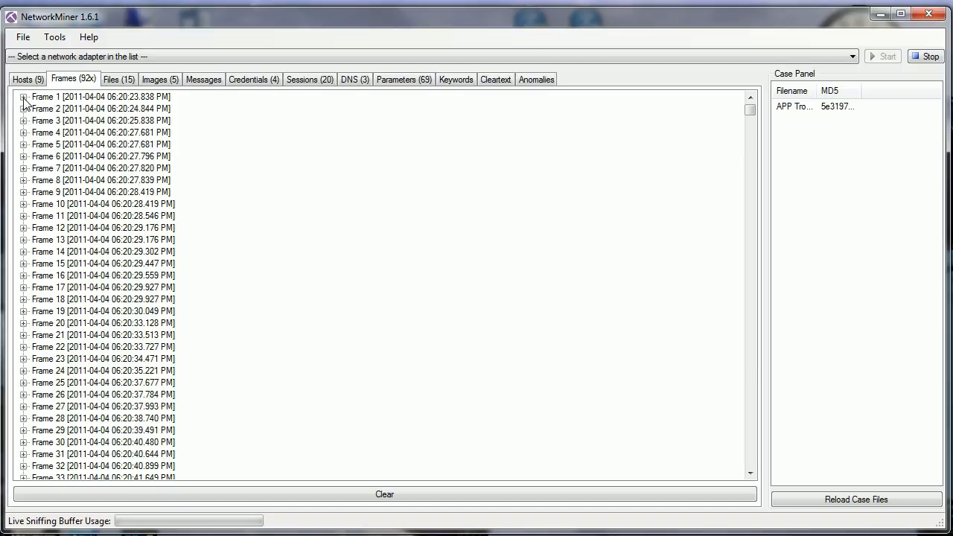
pyautogui.moveTo(216, 199)
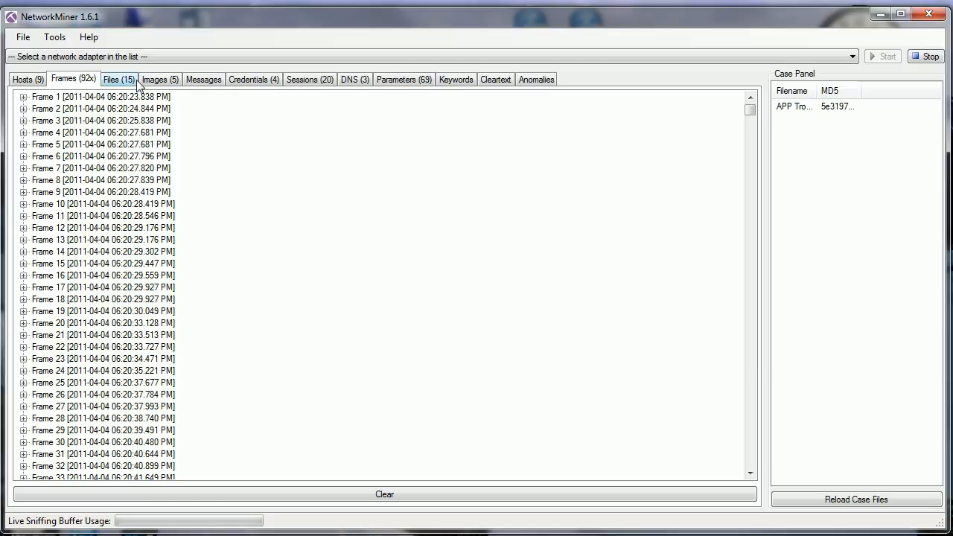
# Step: Switch to the Files tab listing the 15 reconstructed files
pyautogui.click(119, 79)
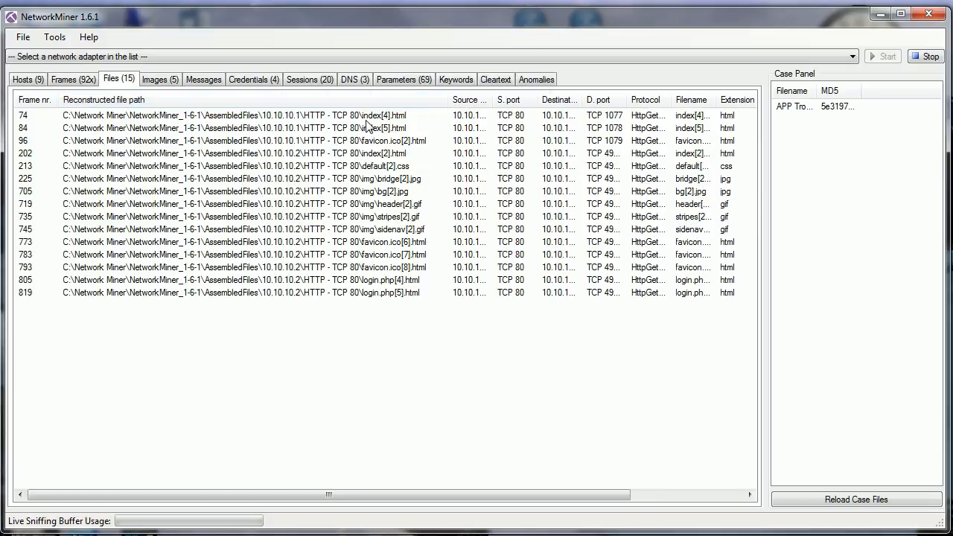
pyautogui.moveTo(401, 190)
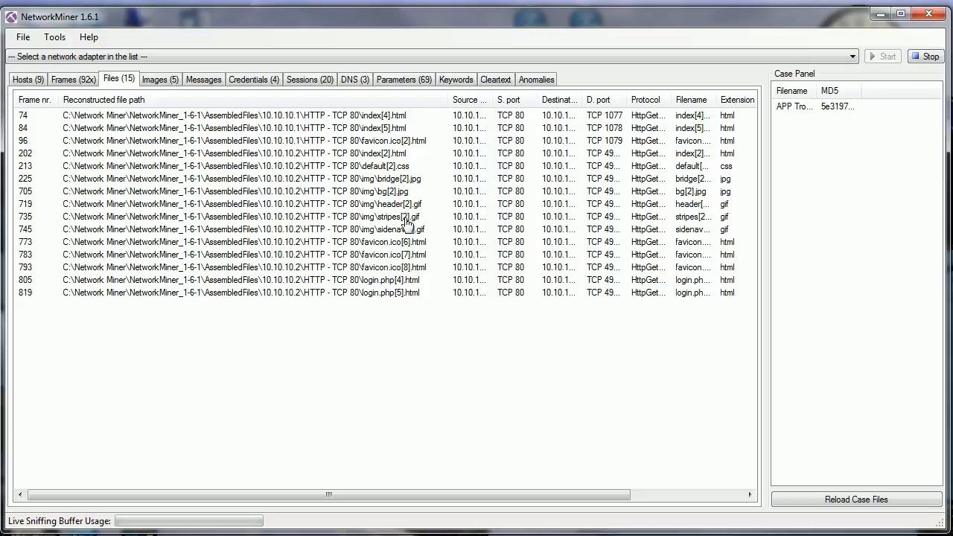
pyautogui.moveTo(404, 242)
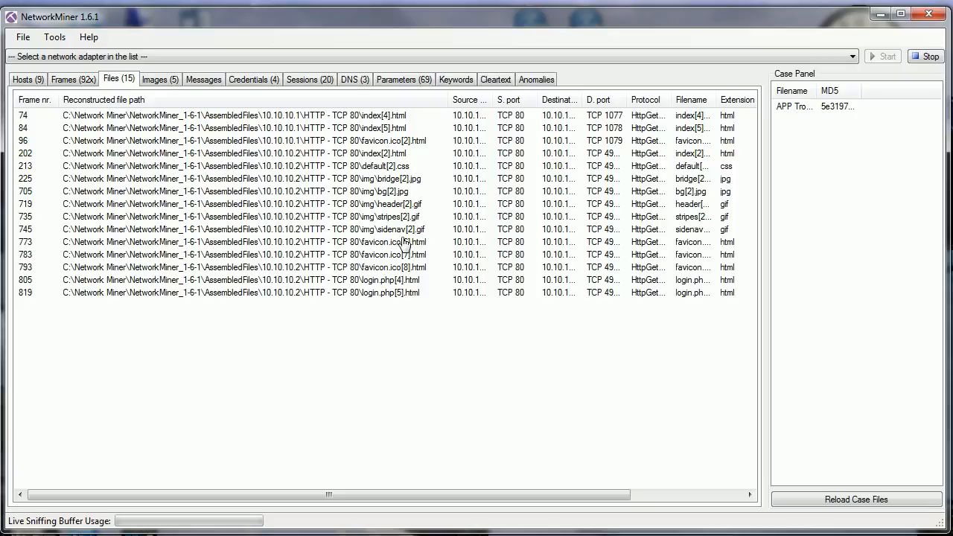
pyautogui.moveTo(426, 263)
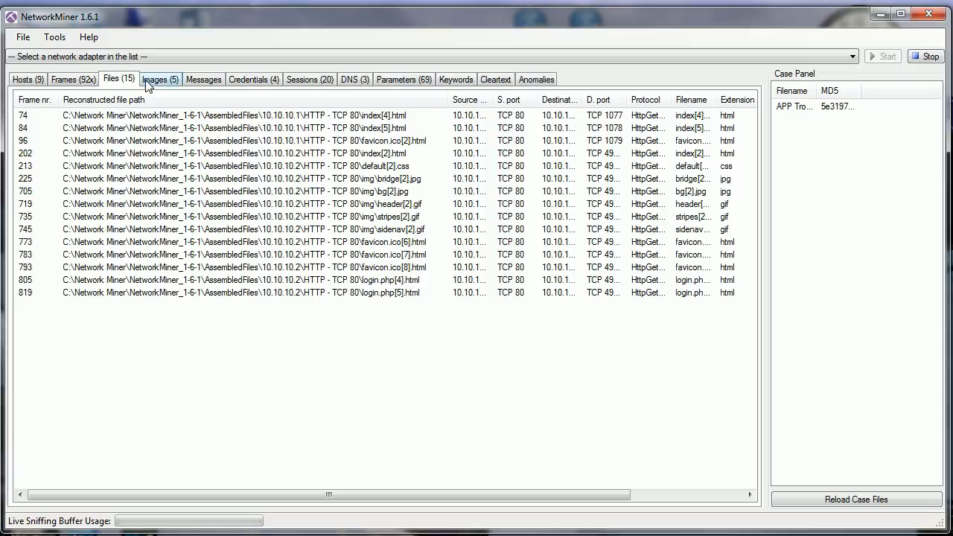
pyautogui.click(159, 79)
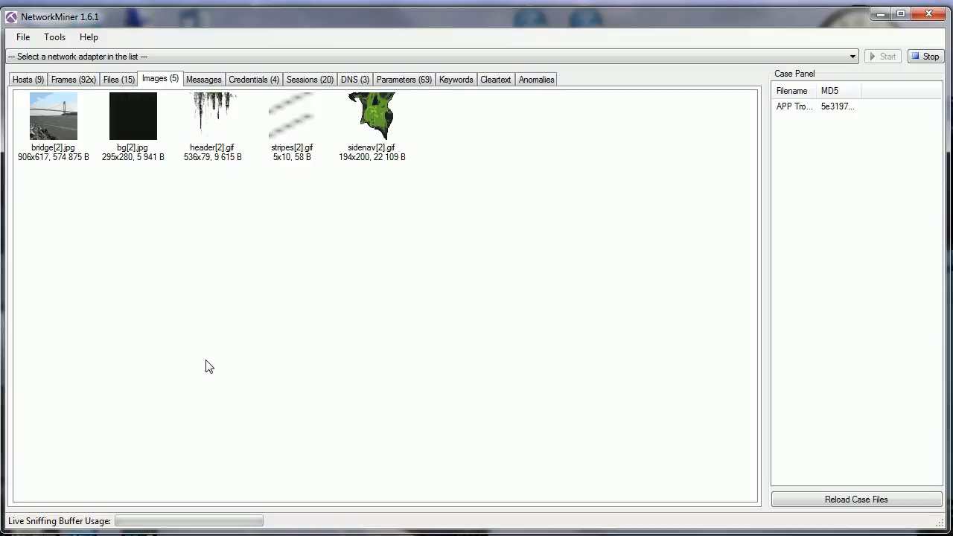
pyautogui.moveTo(147, 184)
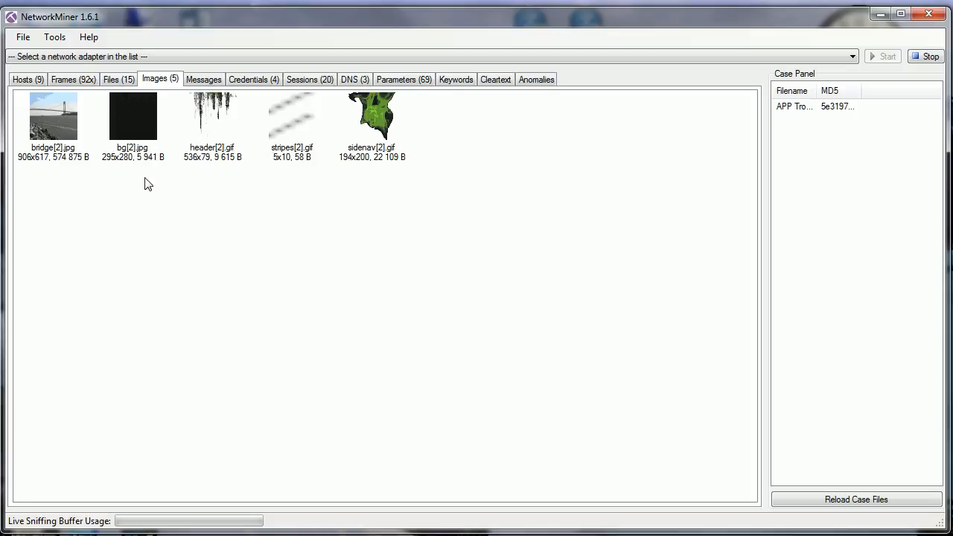
pyautogui.moveTo(142, 128)
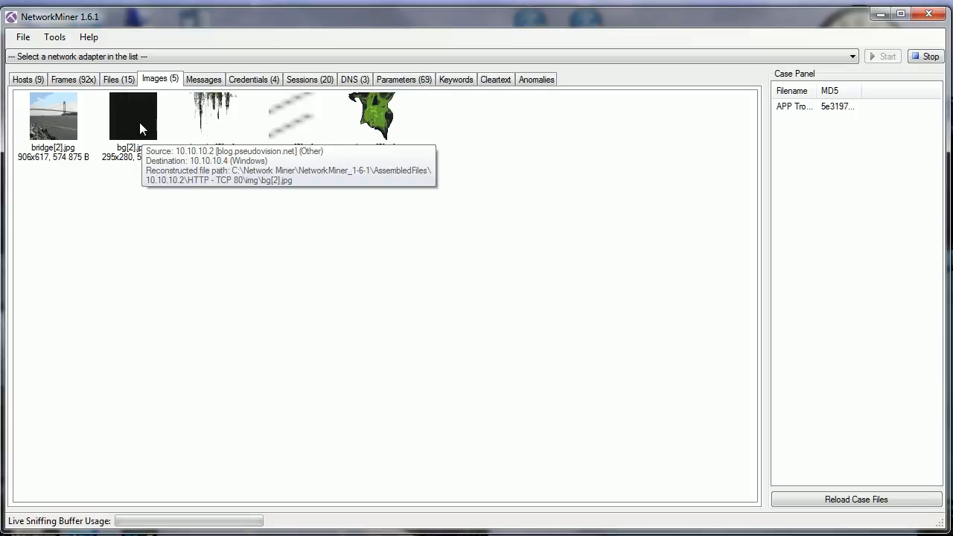
pyautogui.moveTo(216, 132)
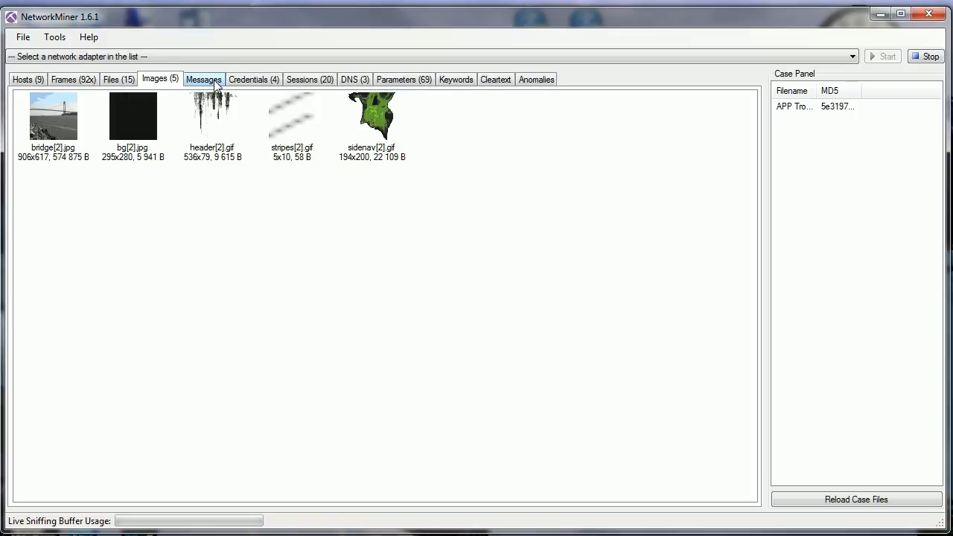
# Step: Switch to the Messages tab, which holds no extracted messages
pyautogui.click(204, 79)
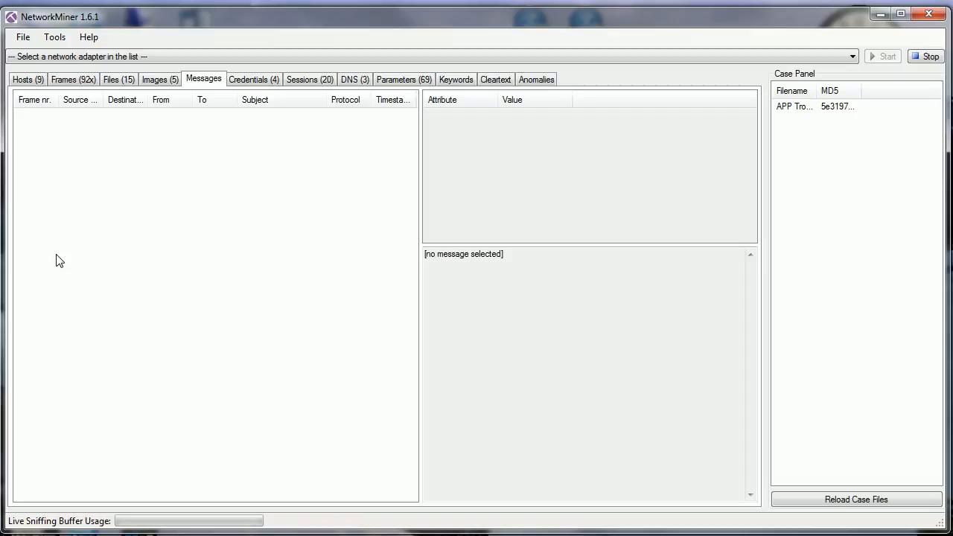
# Step: Show the four credentials with widened Username, Password, Client and Server columns
pyautogui.click(254, 79)
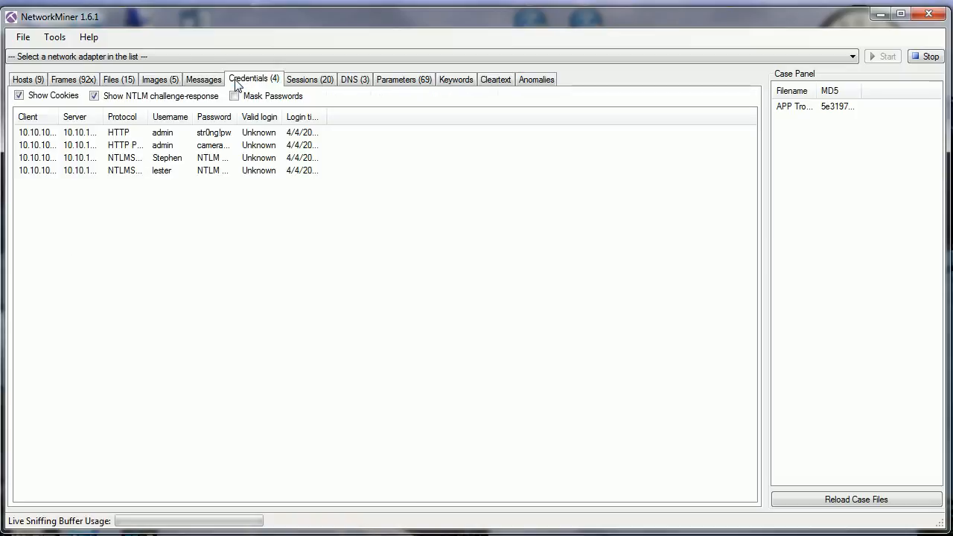
pyautogui.moveTo(199, 157)
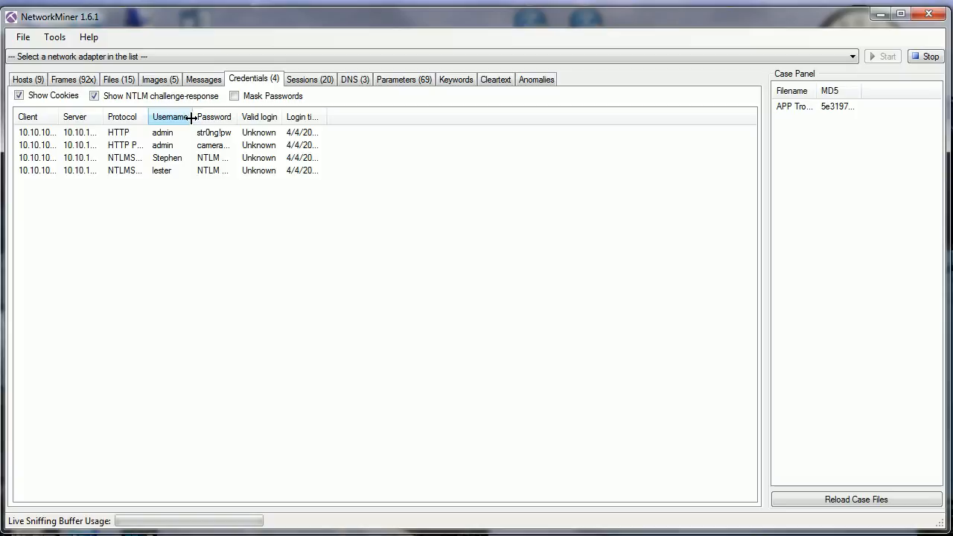
pyautogui.moveTo(192, 116); pyautogui.dragTo(248, 117)
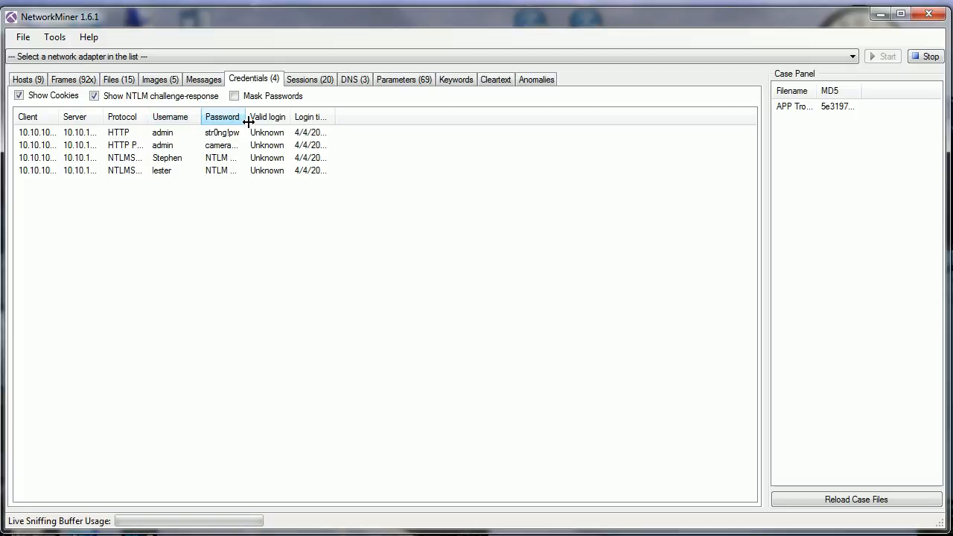
pyautogui.moveTo(248, 117); pyautogui.dragTo(293, 117)
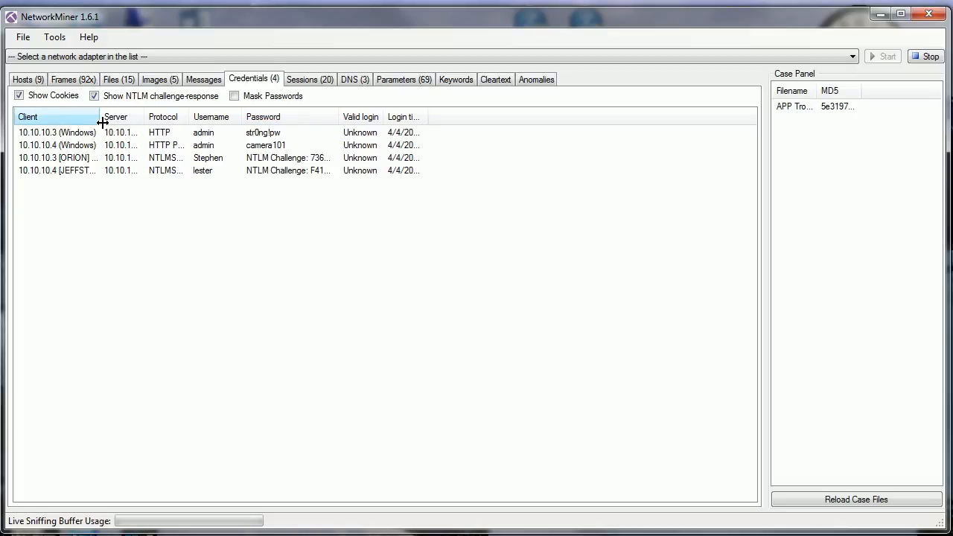
pyautogui.moveTo(102, 117); pyautogui.dragTo(160, 116)
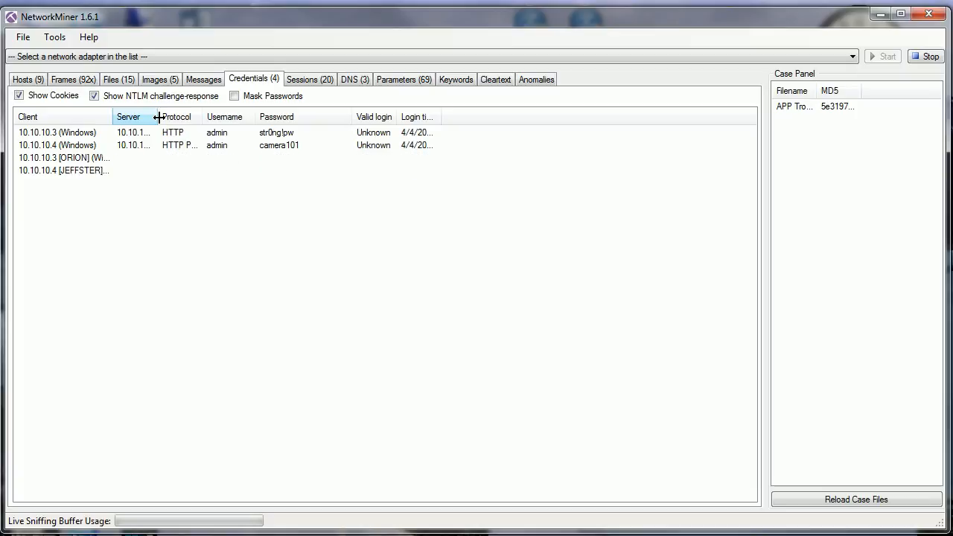
pyautogui.moveTo(156, 117); pyautogui.dragTo(201, 117)
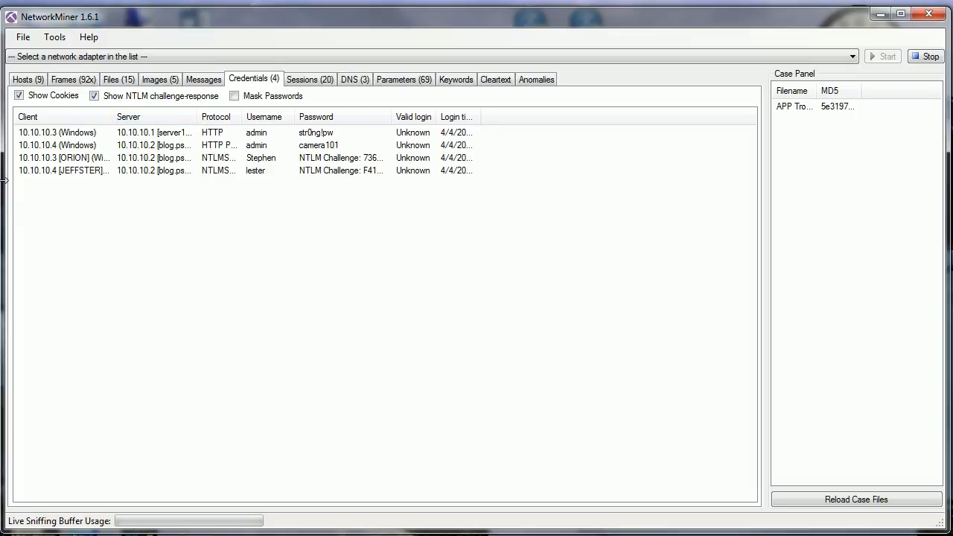
pyautogui.moveTo(151, 141)
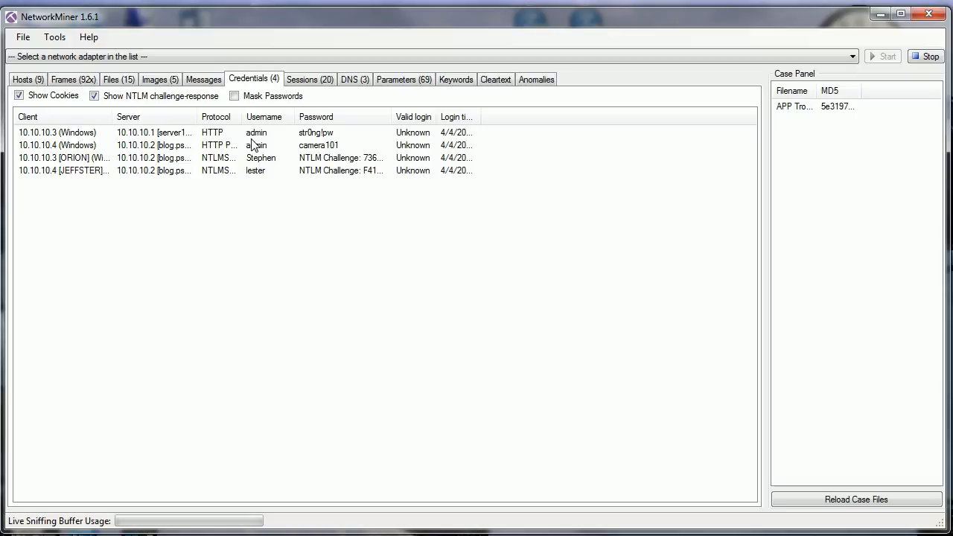
pyautogui.moveTo(309, 145)
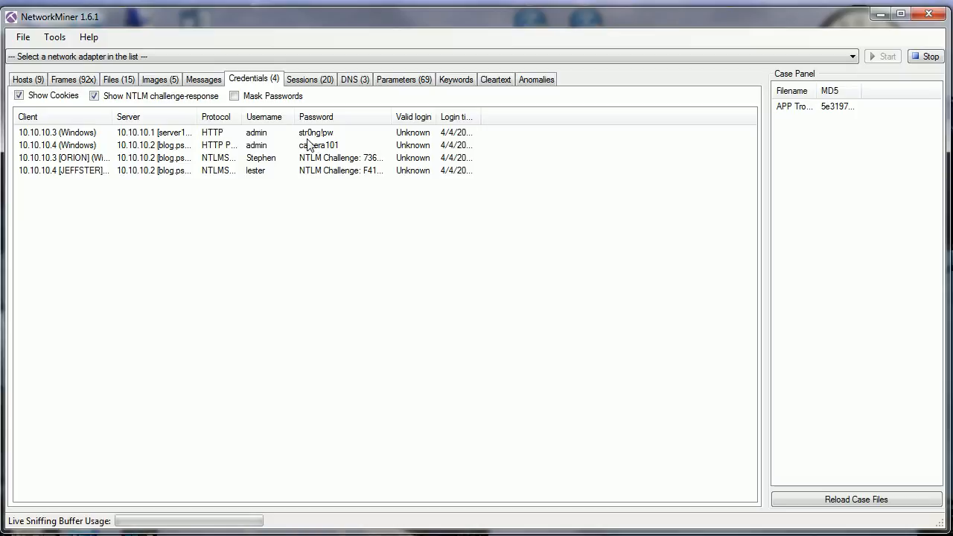
pyautogui.moveTo(259, 158)
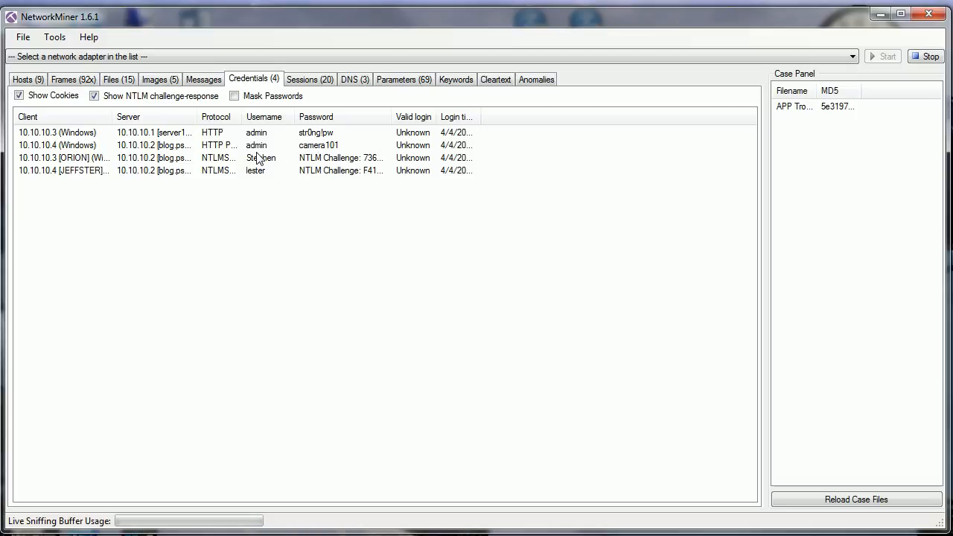
pyautogui.moveTo(309, 152)
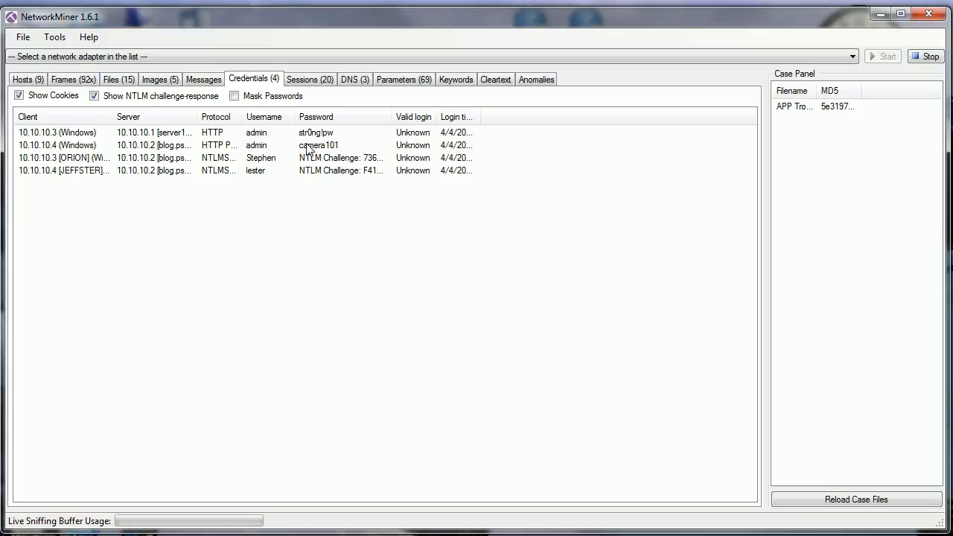
pyautogui.moveTo(336, 143)
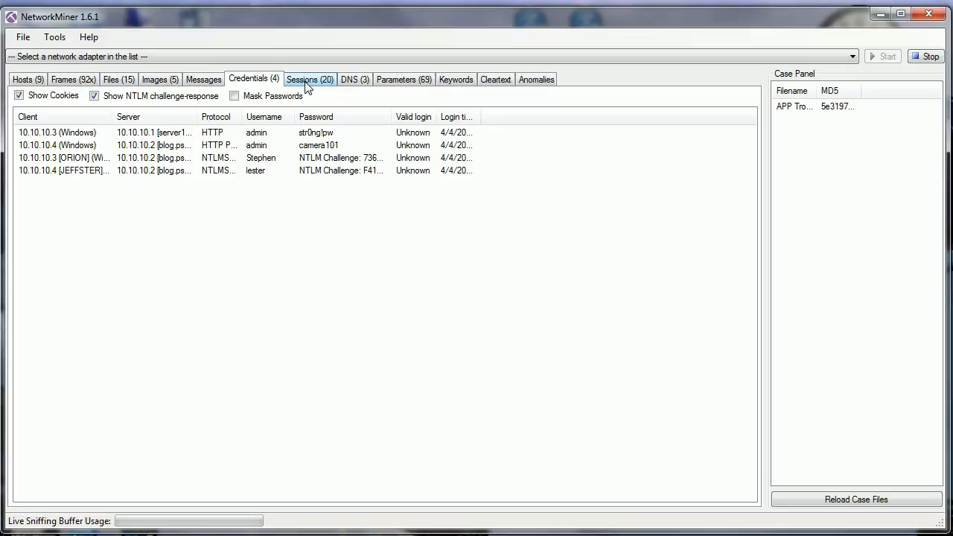
pyautogui.click(310, 78)
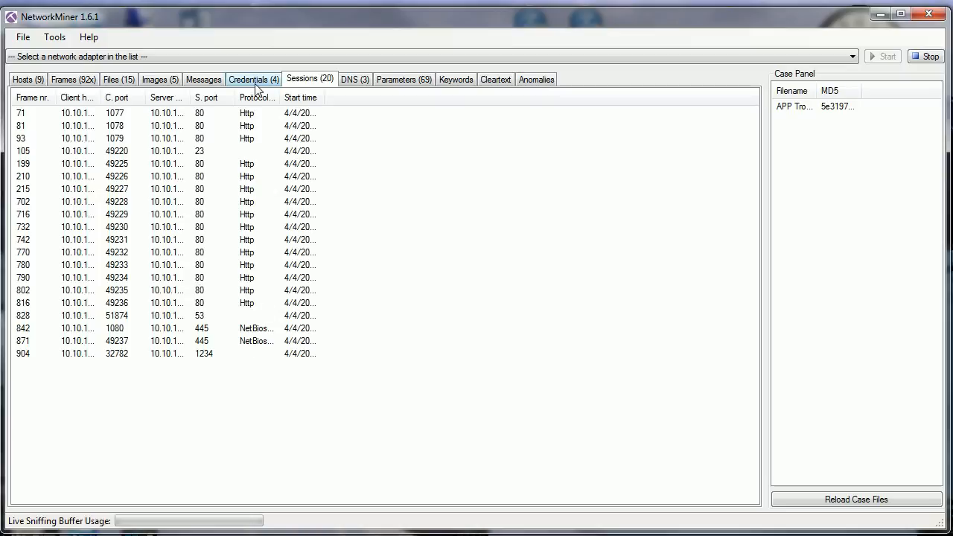
pyautogui.moveTo(259, 155)
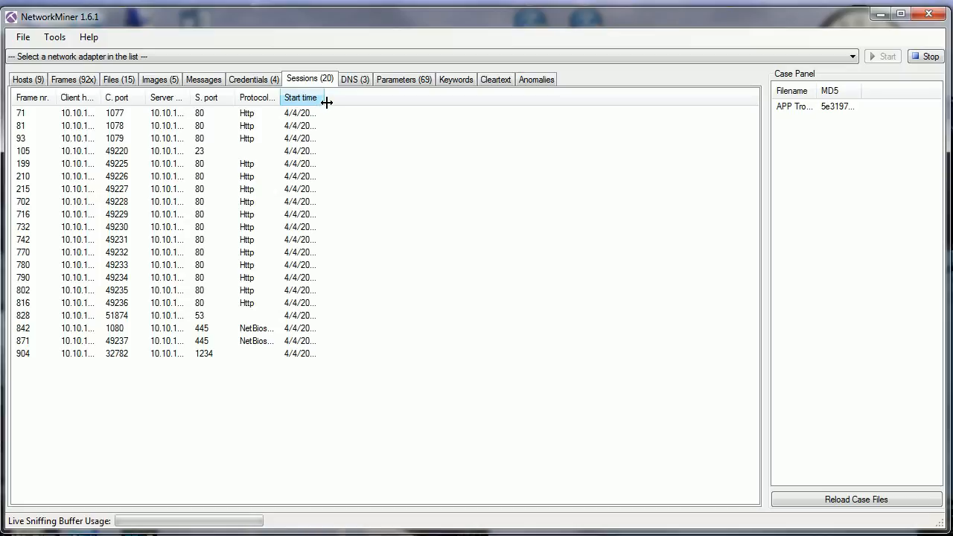
# Step: Widen the session Start time column, then switch to the DNS records
pyautogui.moveTo(326, 97); pyautogui.dragTo(418, 98)
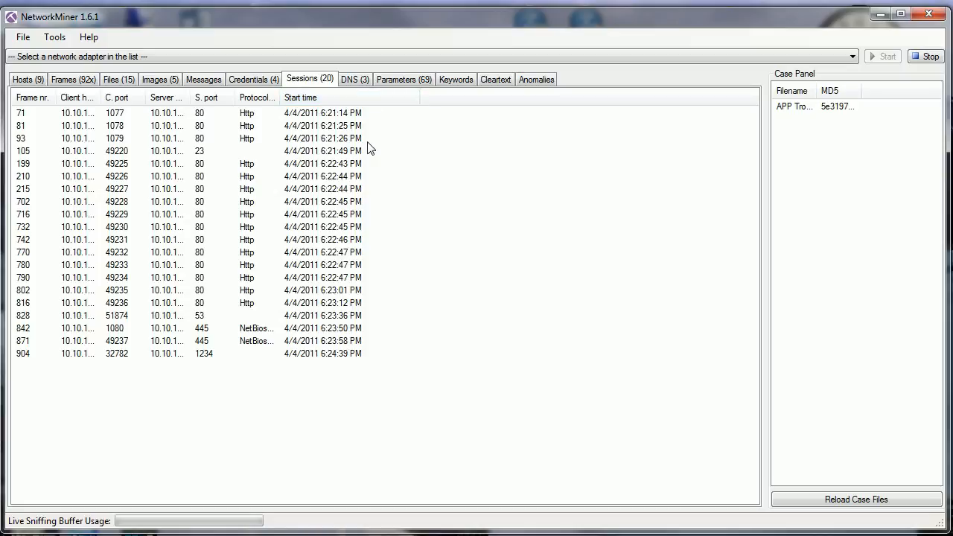
pyautogui.click(354, 79)
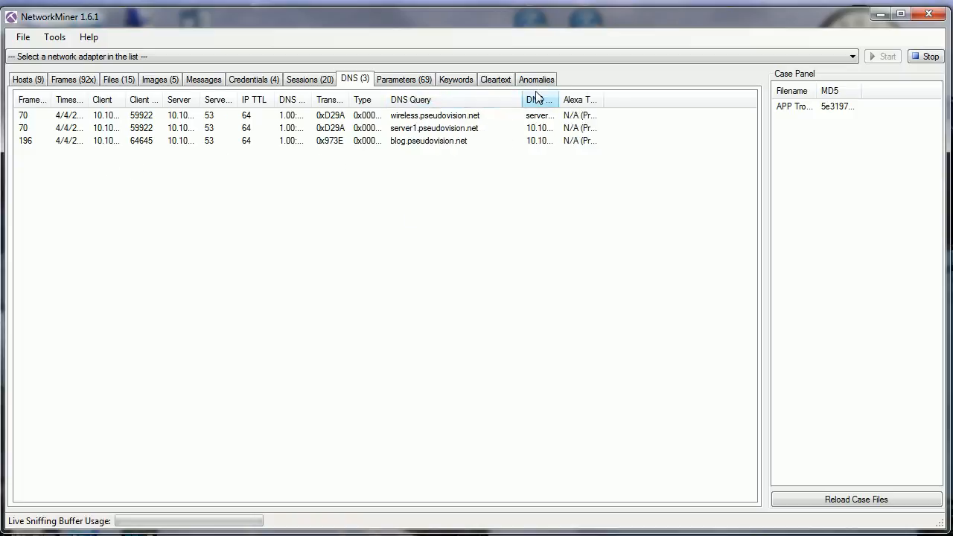
pyautogui.moveTo(397, 154)
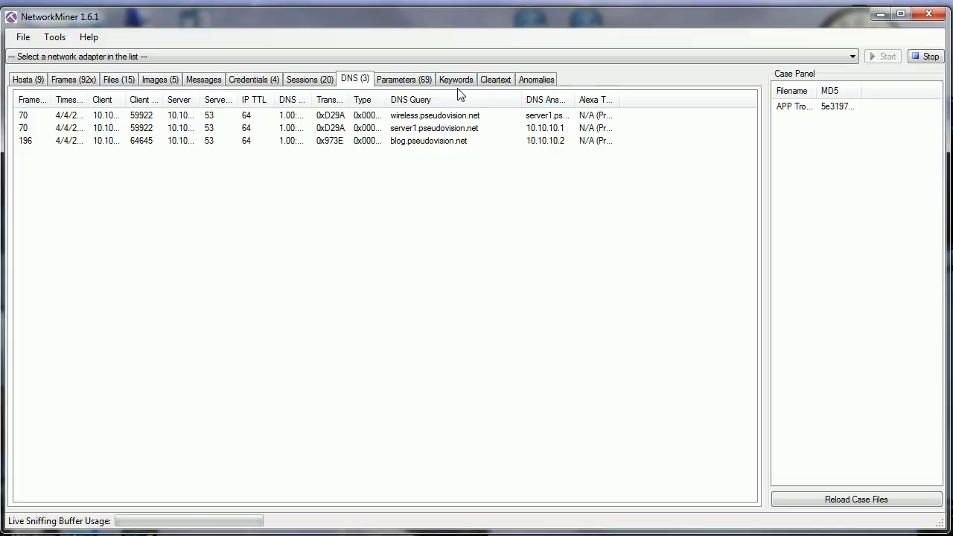
# Step: Open the 69 parameters and widen the columns to read names and values fully
pyautogui.click(403, 79)
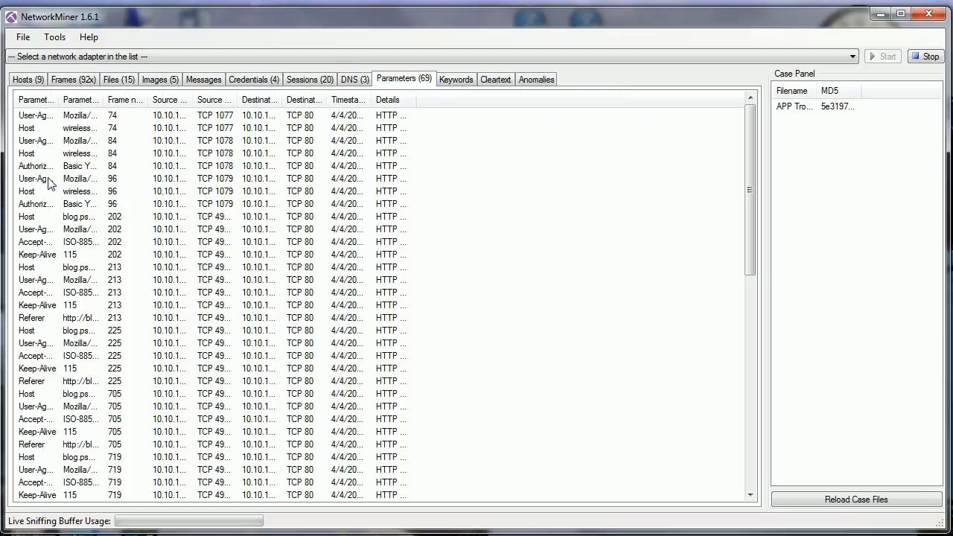
pyautogui.moveTo(58, 123)
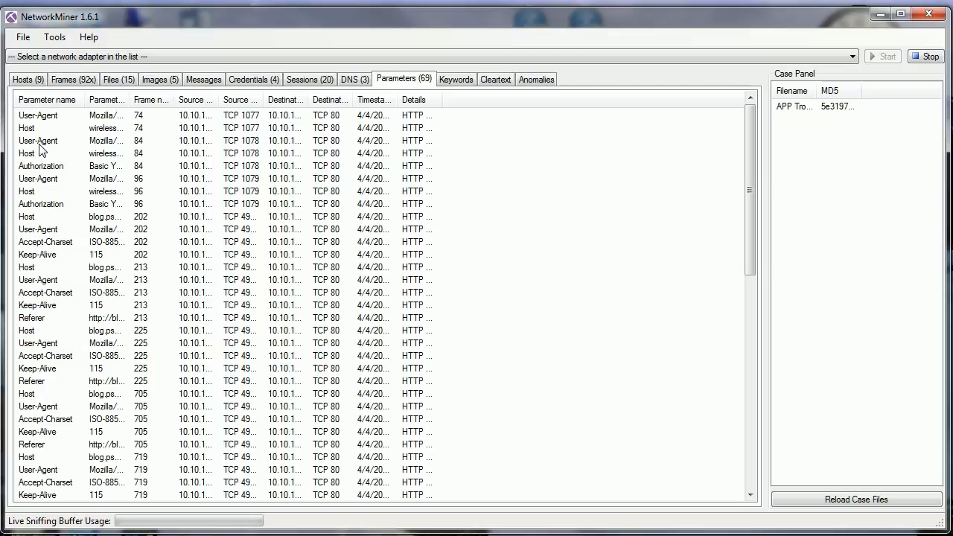
pyautogui.moveTo(130, 99); pyautogui.dragTo(328, 99)
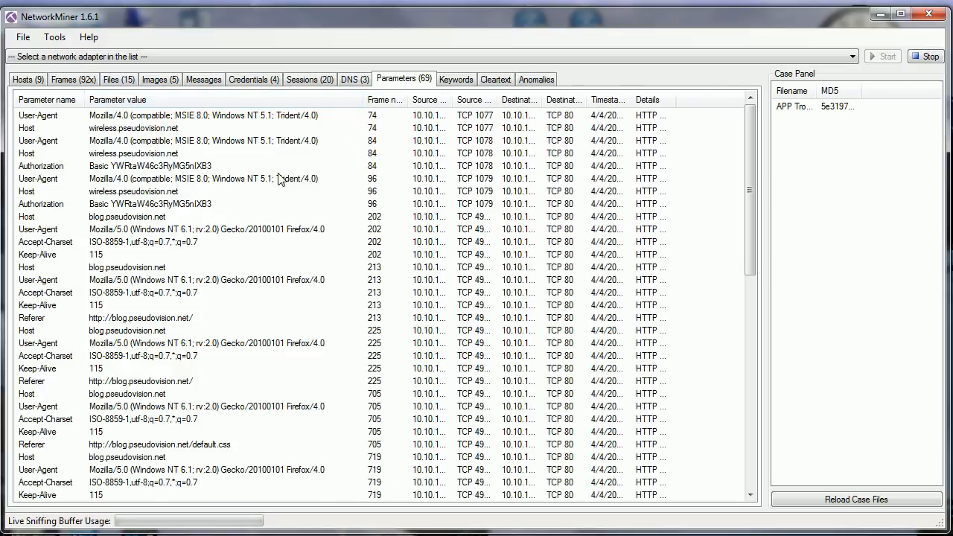
pyautogui.moveTo(197, 121)
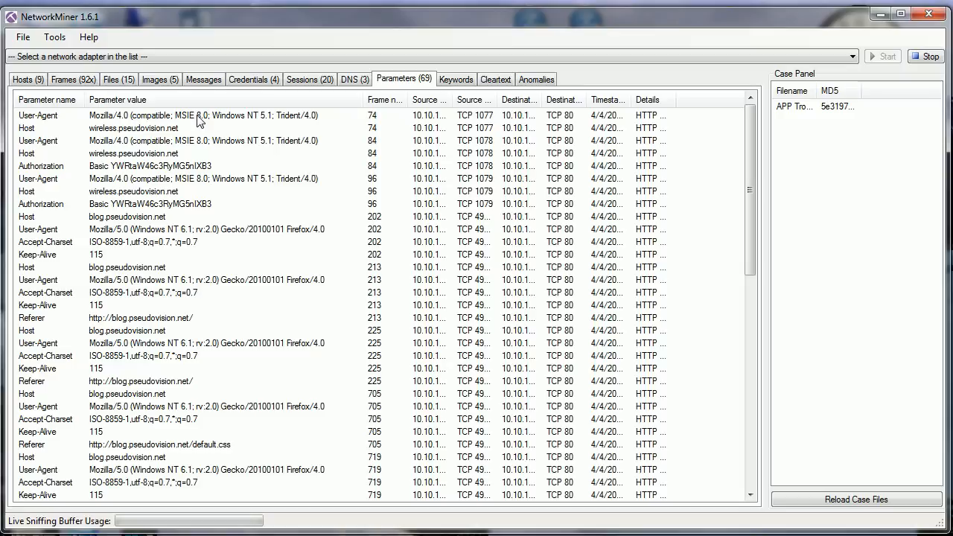
pyautogui.moveTo(259, 130)
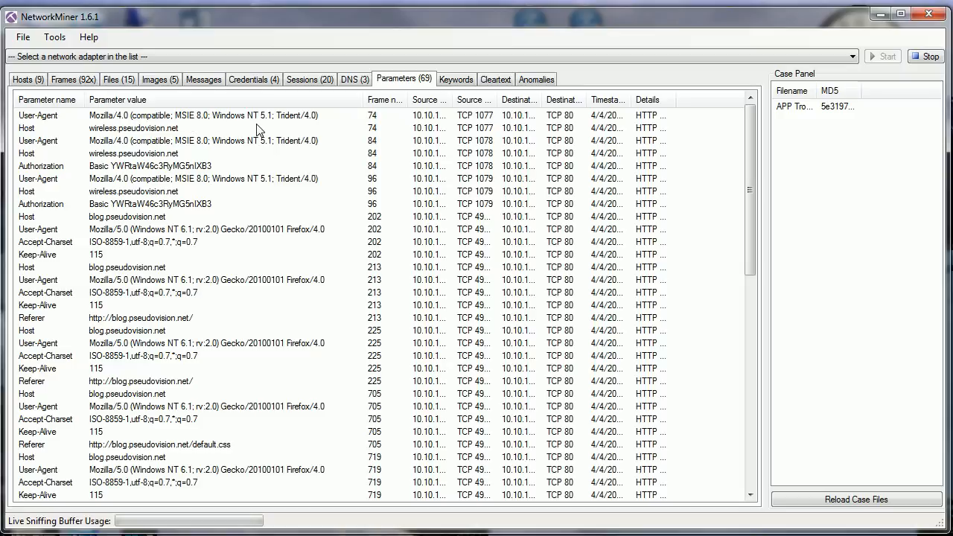
pyautogui.moveTo(272, 156)
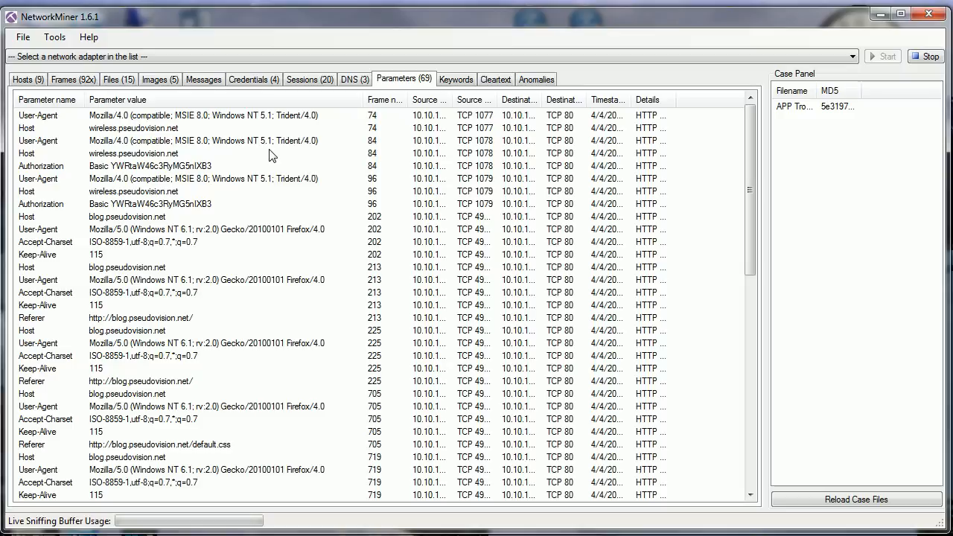
pyautogui.moveTo(195, 192)
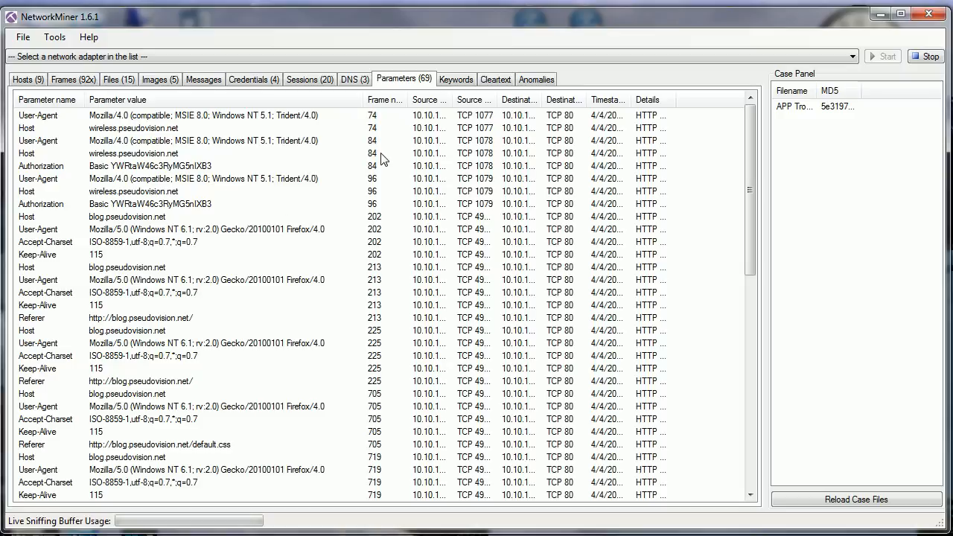
pyautogui.moveTo(288, 255)
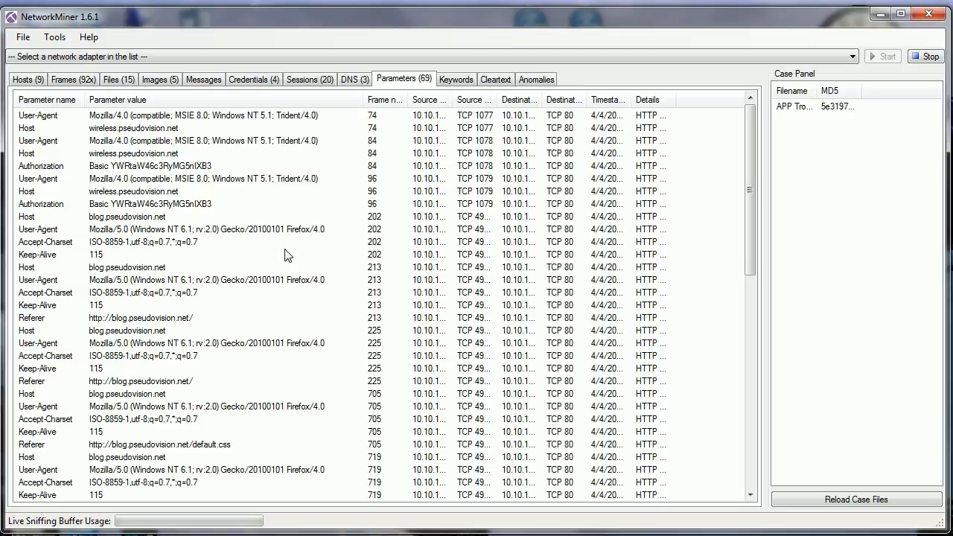